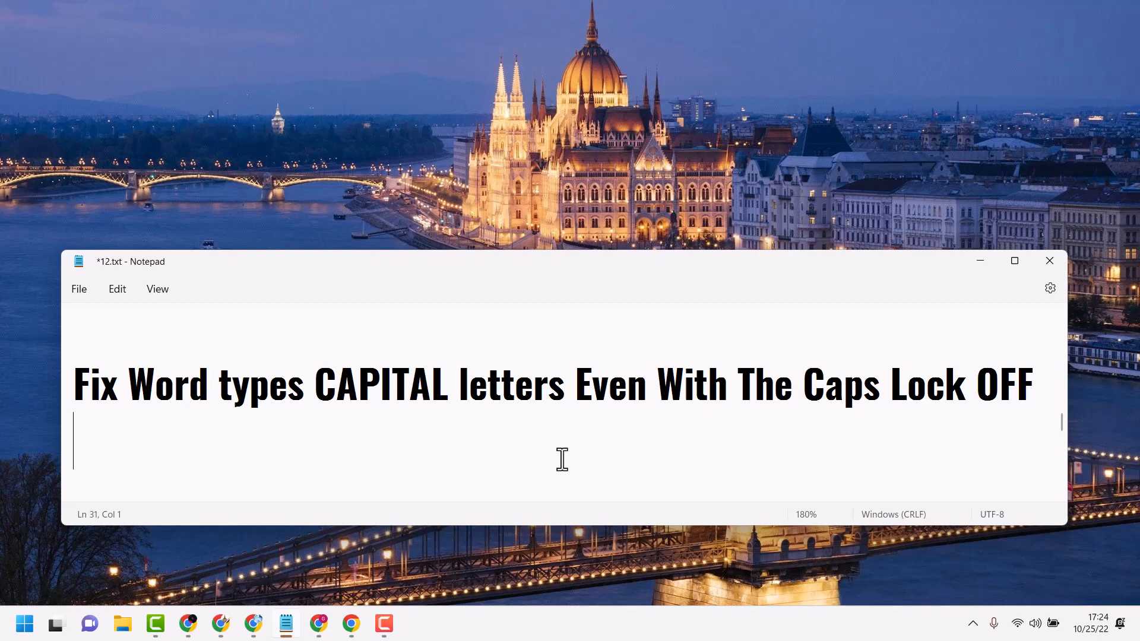
{"action": "mouse_move", "coordinate": [986, 270]}
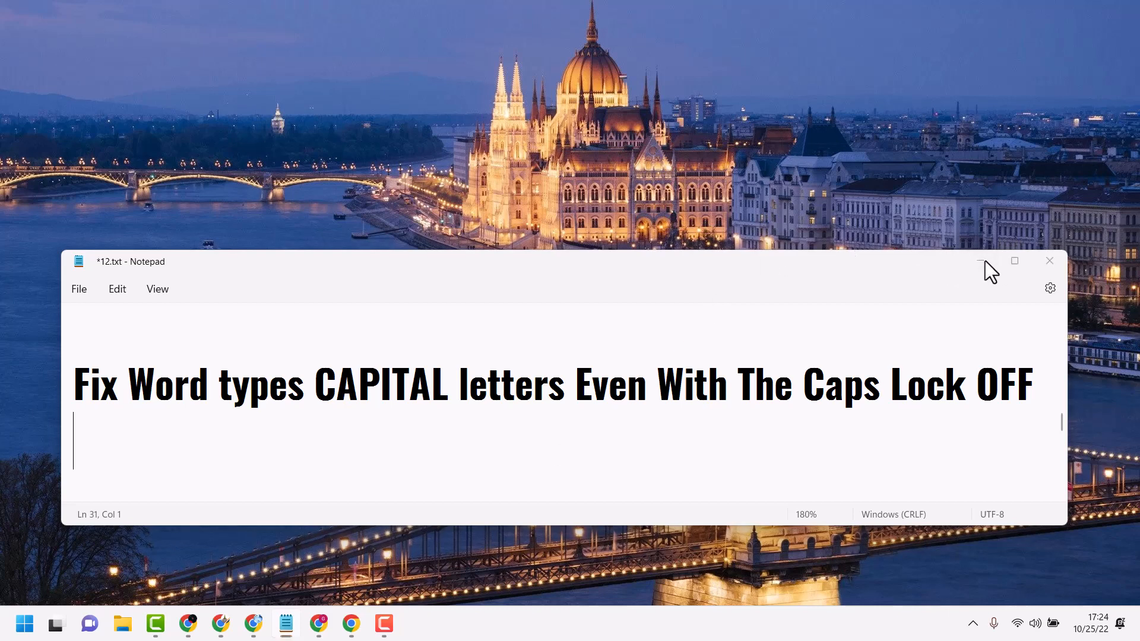
Step: Minimize Notepad and start a new blank Word document
{"action": "left_click", "coordinate": [24, 623]}
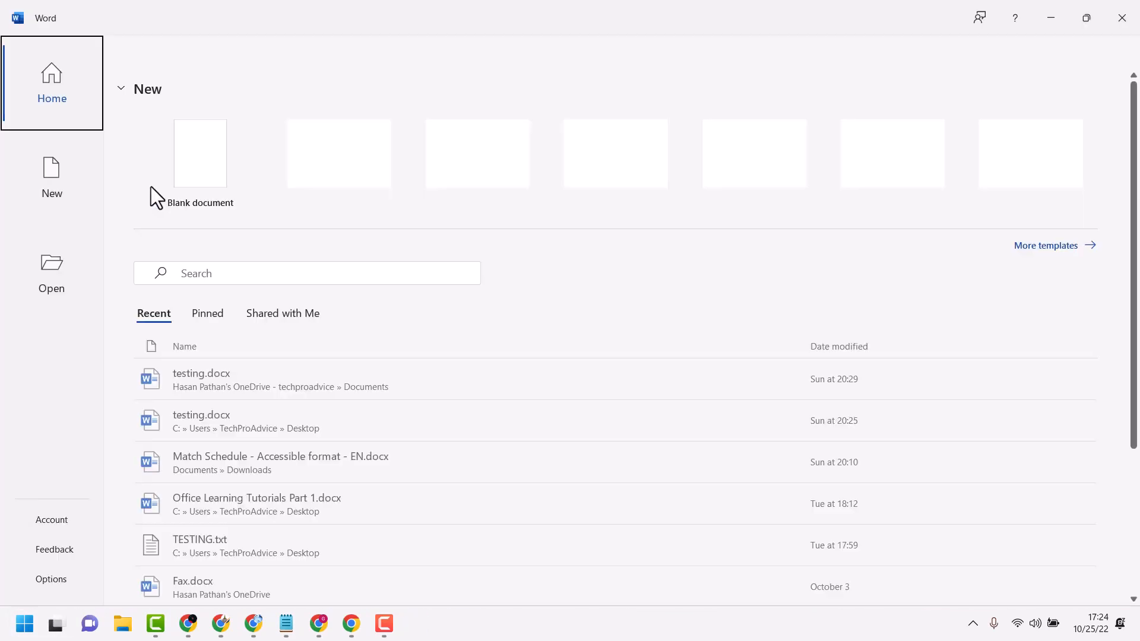
{"action": "left_click", "coordinate": [199, 153]}
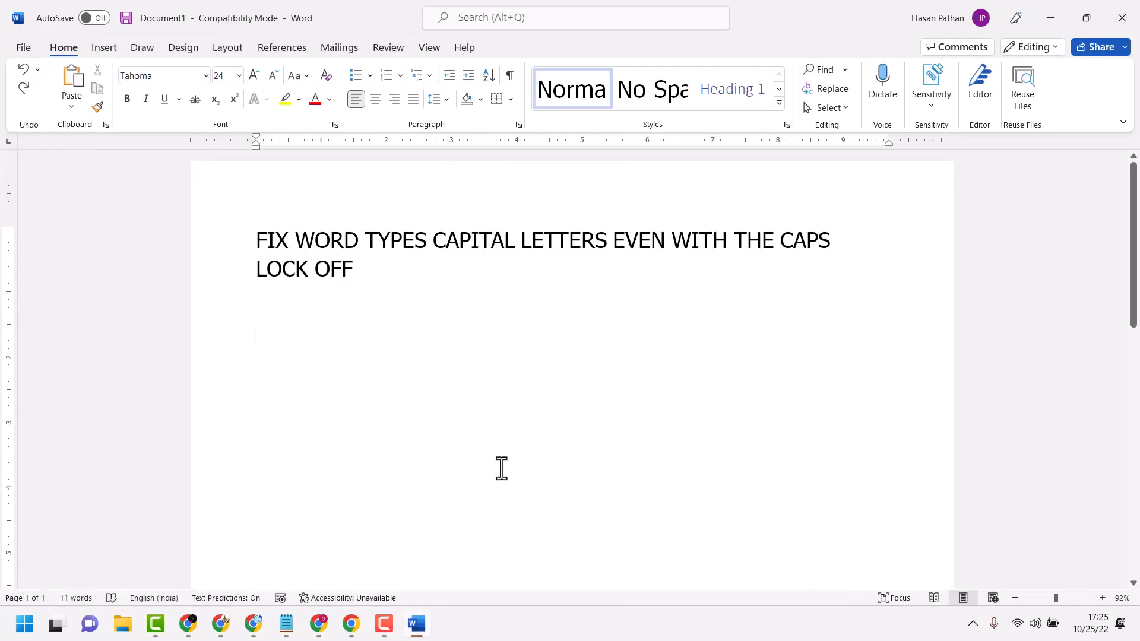
Step: Add the line 'WELCOM TO MY CANNEL' below the title, appearing in capitals
{"action": "type", "text": "WEL"}
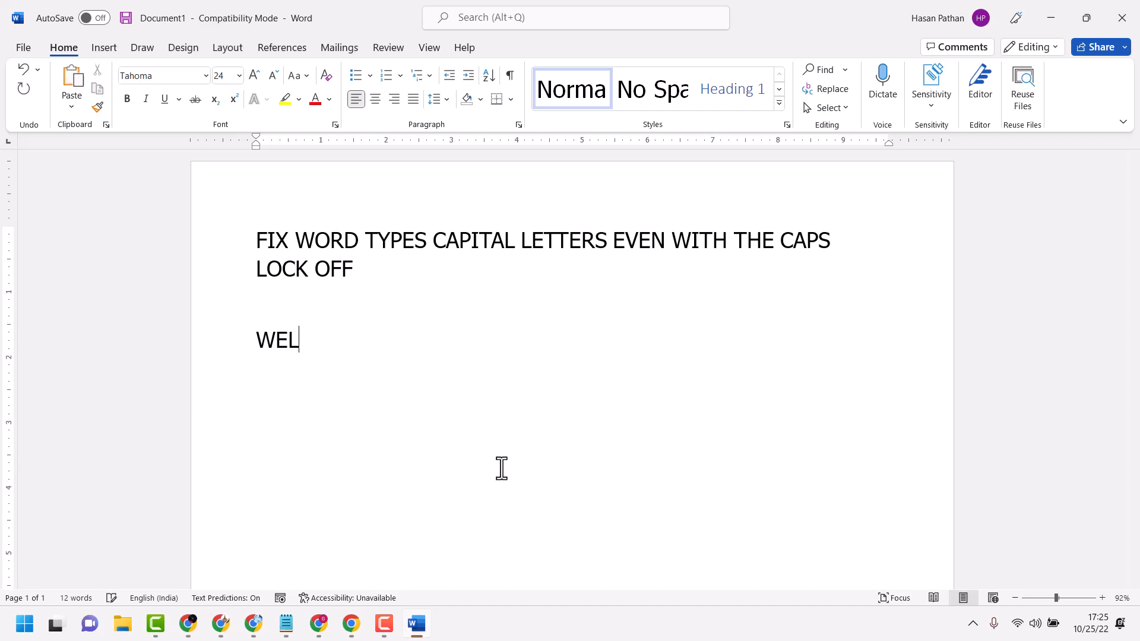
{"action": "type", "text": "COM"}
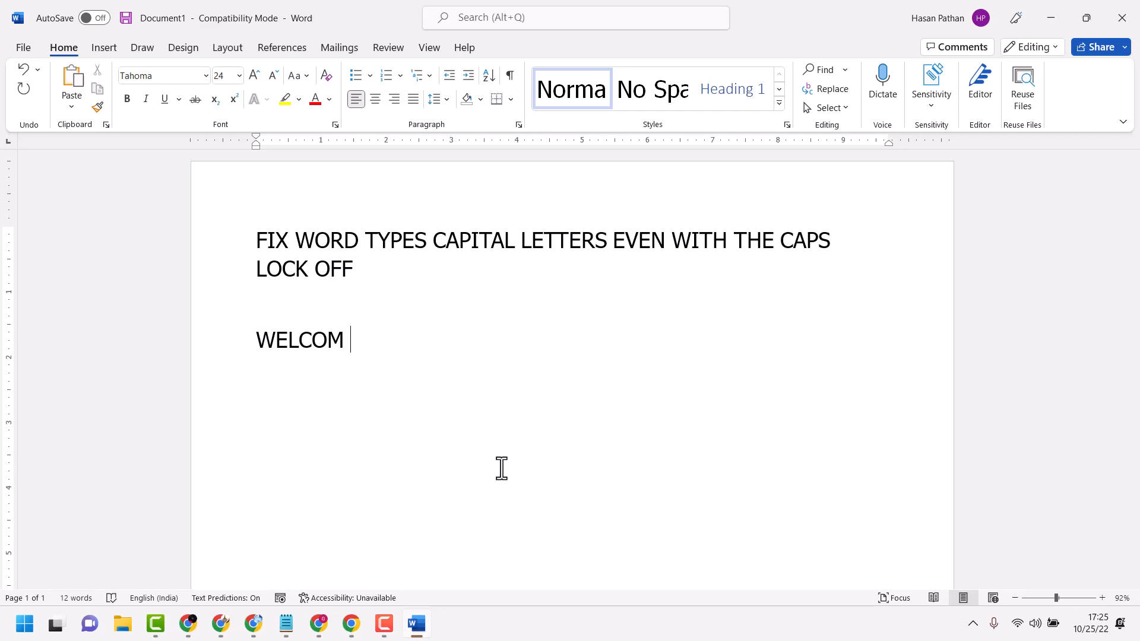
{"action": "type", "text": "T"}
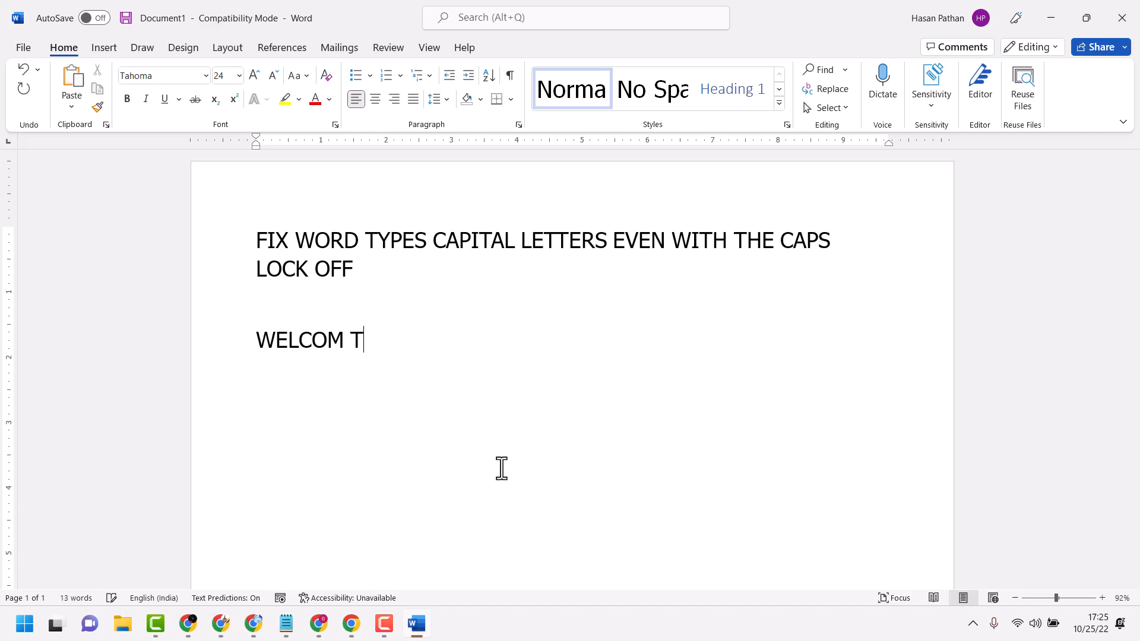
{"action": "type", "text": "O MY C"}
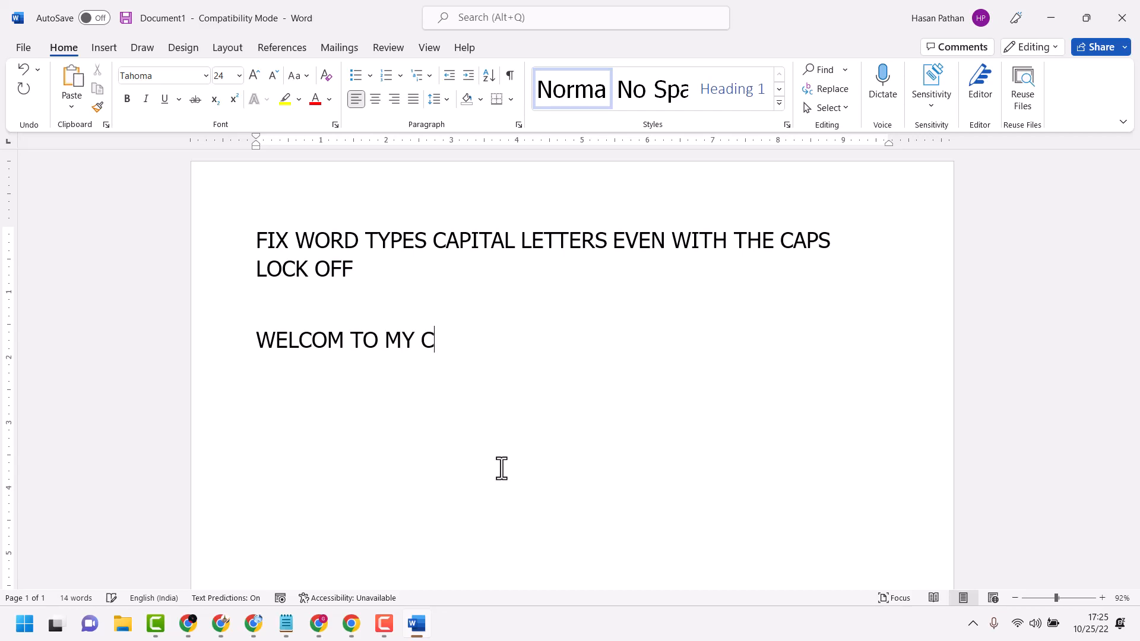
{"action": "type", "text": "ANNE"}
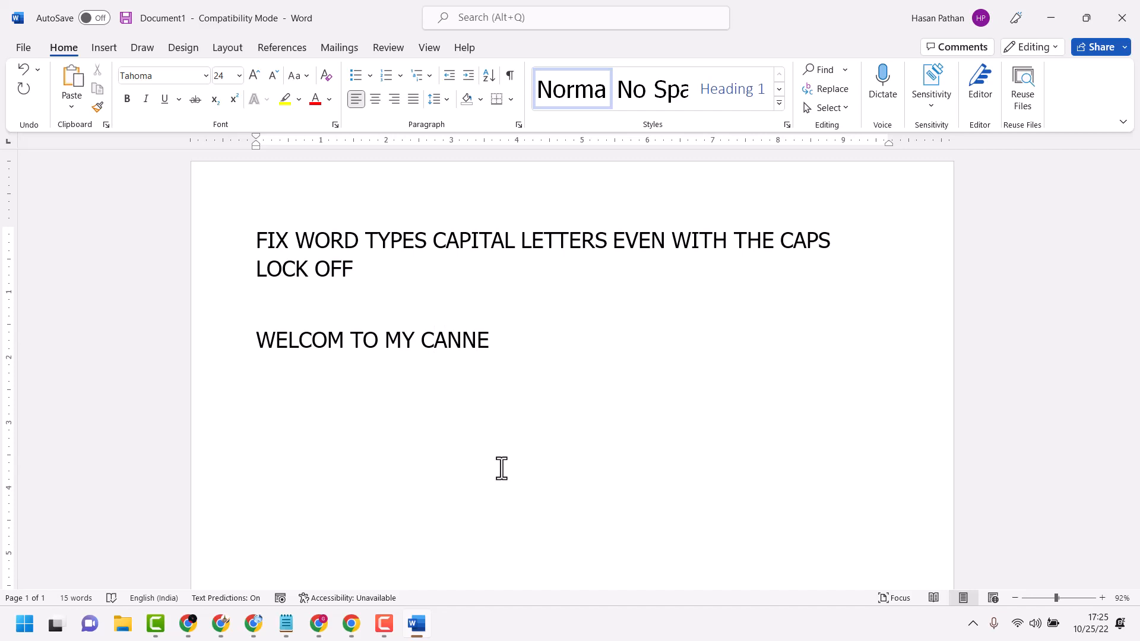
{"action": "type", "text": "L"}
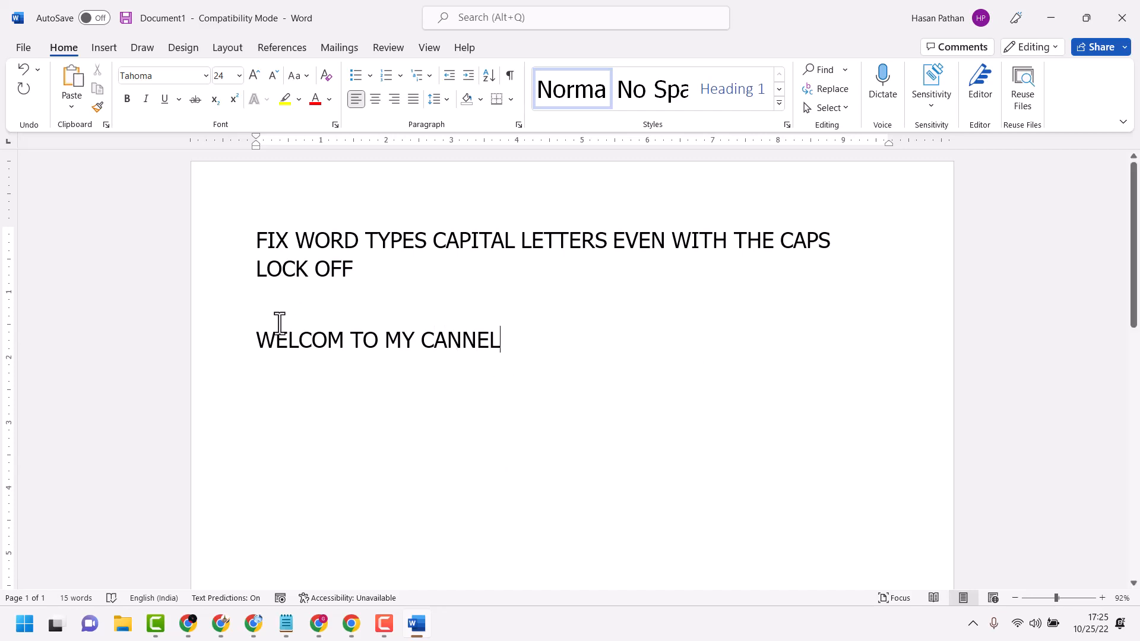
{"action": "mouse_move", "coordinate": [273, 342]}
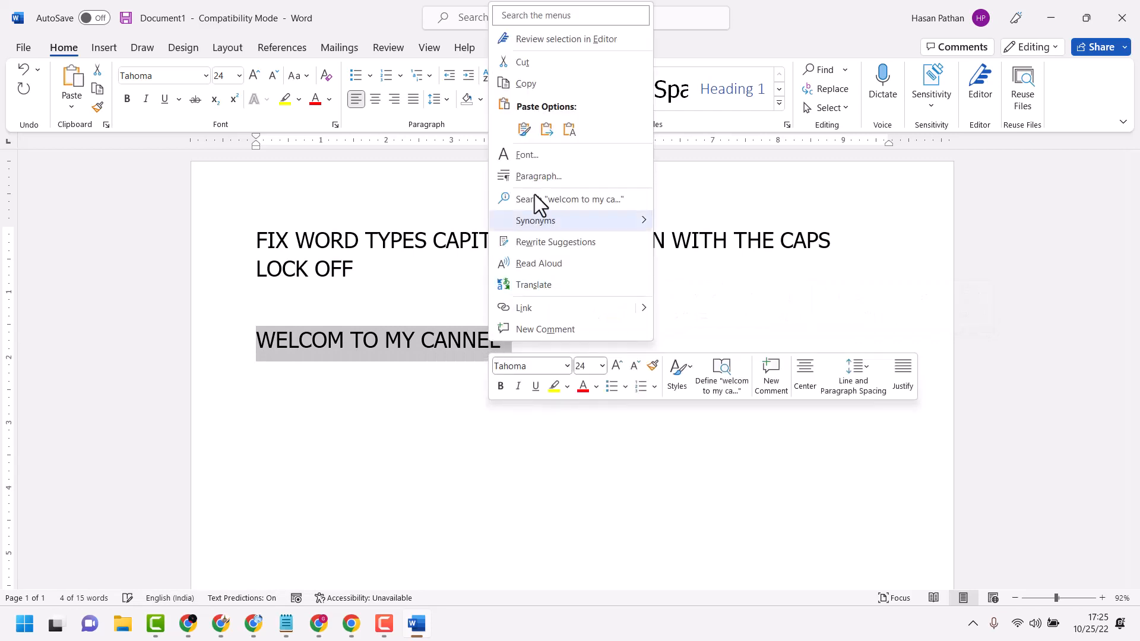
Step: Bring up the Font dialog for the selected welcome line via the context menu
{"action": "left_click", "coordinate": [526, 154]}
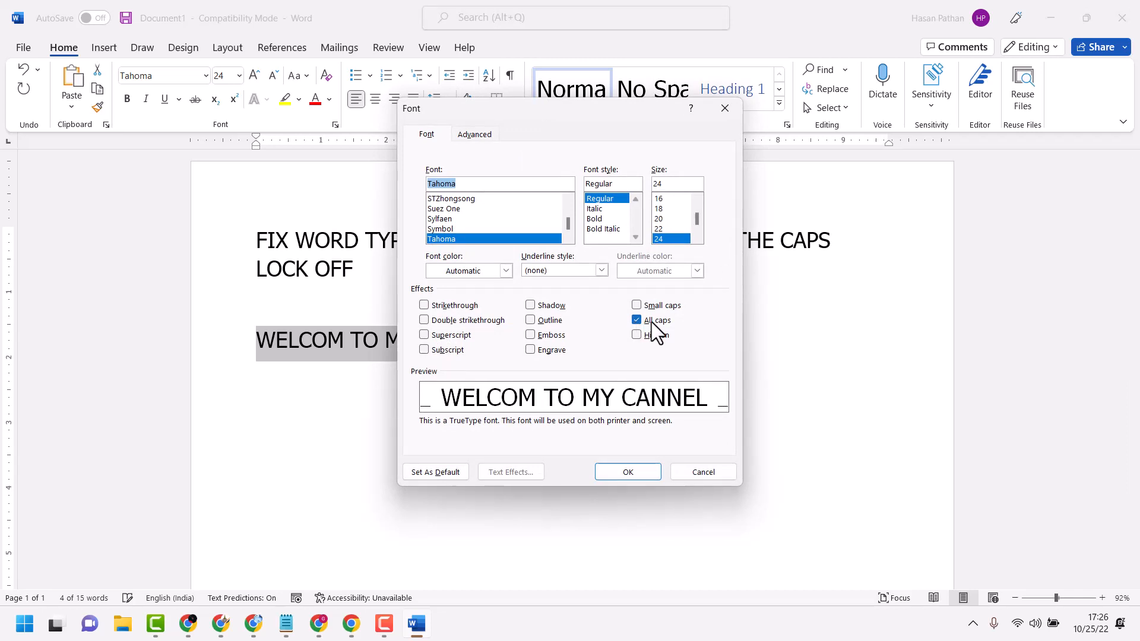
Step: Uncheck All caps under Effects and apply so the line reads 'welcom to my cannel'
{"action": "left_click", "coordinate": [636, 319]}
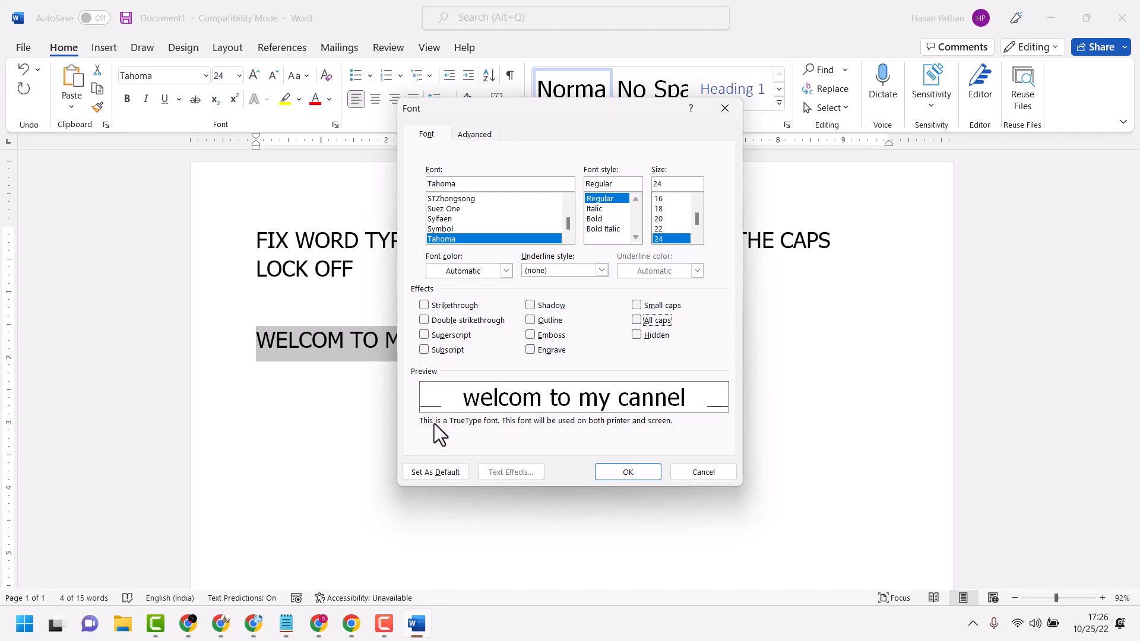
{"action": "mouse_move", "coordinate": [666, 370]}
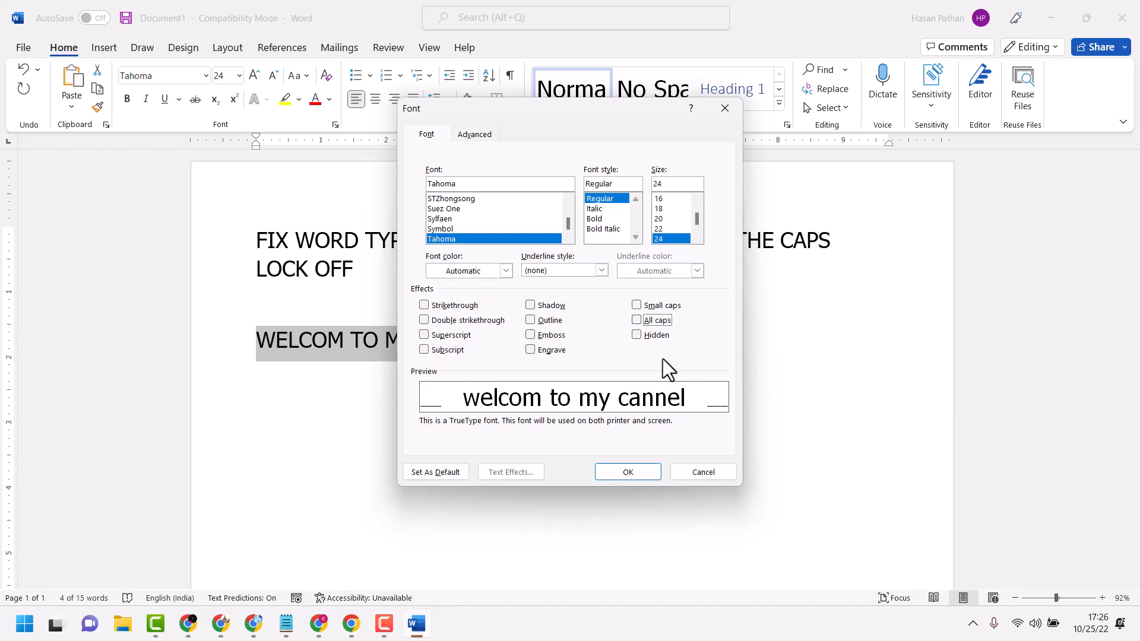
{"action": "mouse_move", "coordinate": [651, 332]}
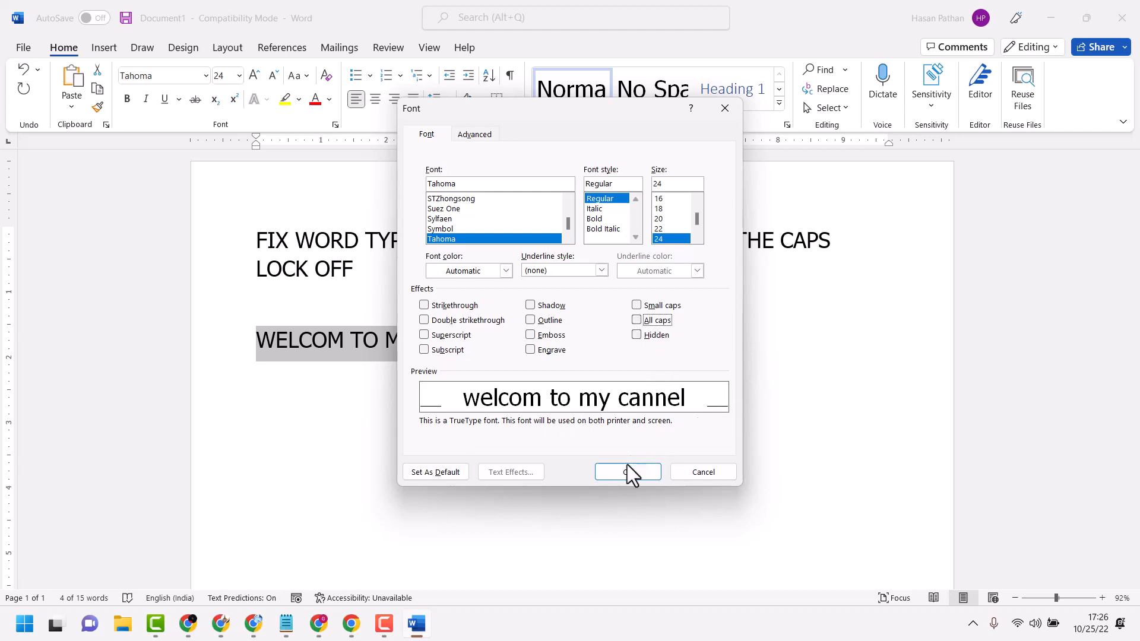
{"action": "left_click", "coordinate": [623, 471]}
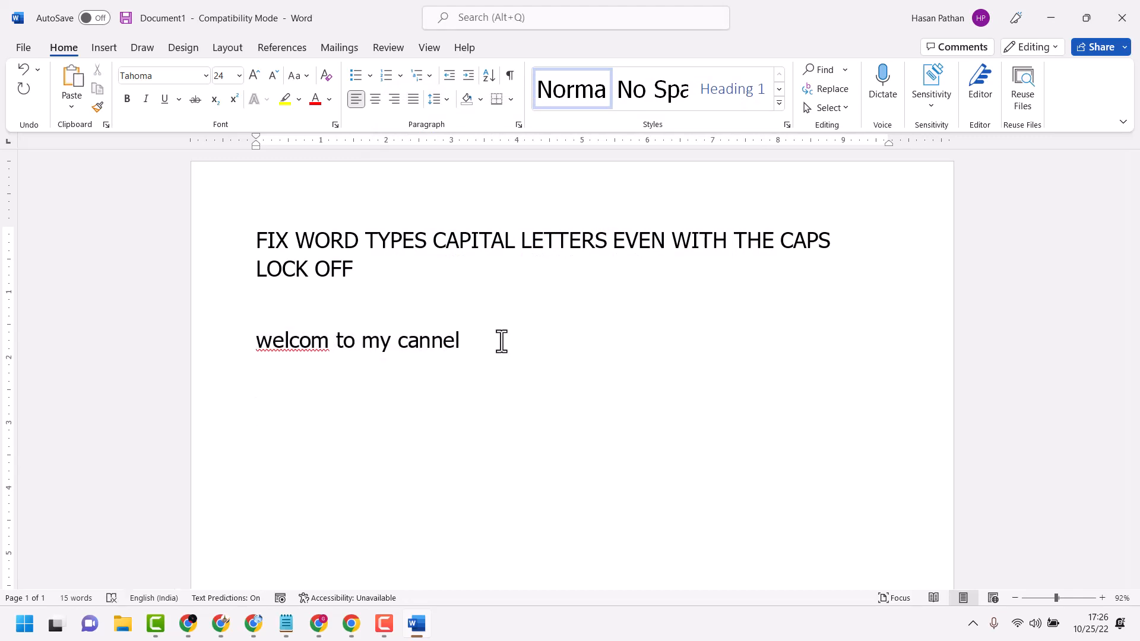
Step: Add a new line reading 'welcome to', now appearing in lowercase
{"action": "type", "text": "we"}
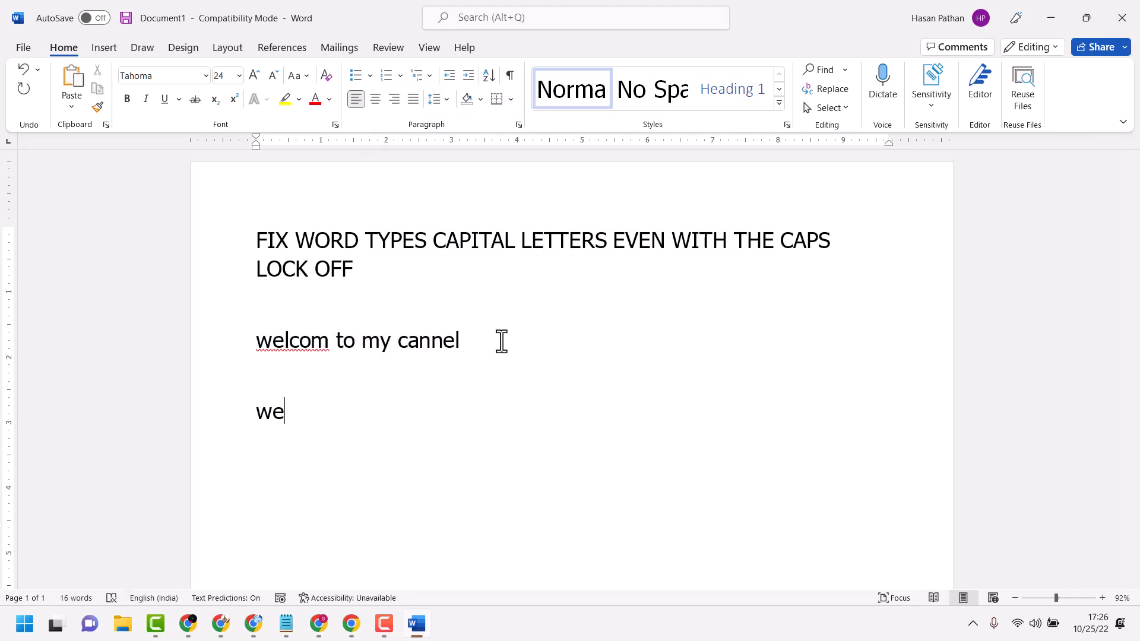
{"action": "type", "text": "lco"}
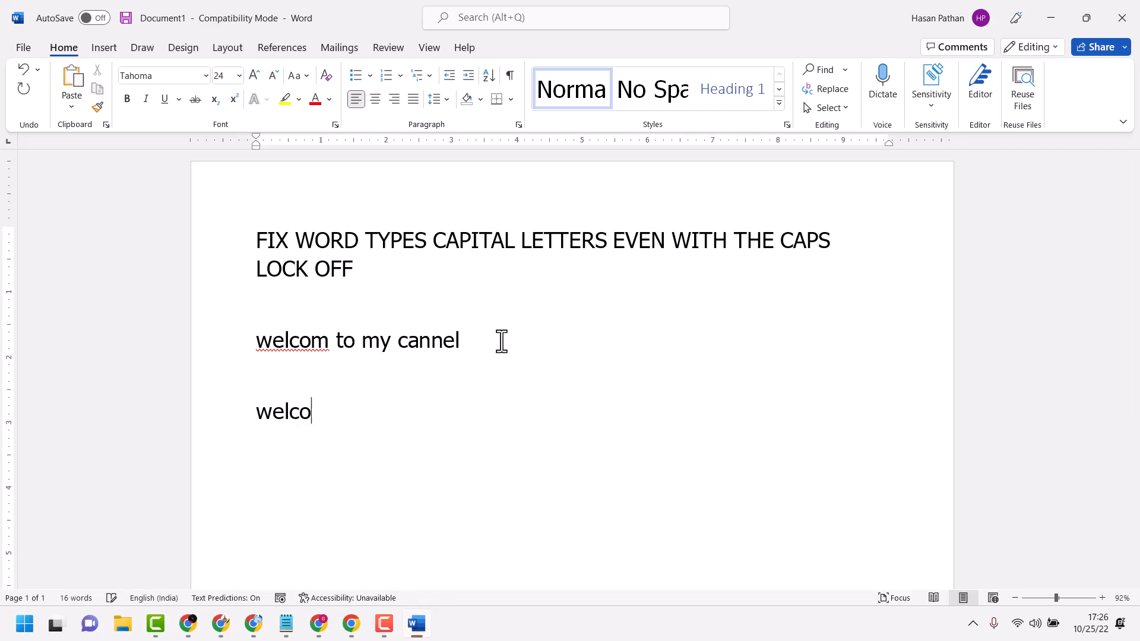
{"action": "type", "text": "me to"}
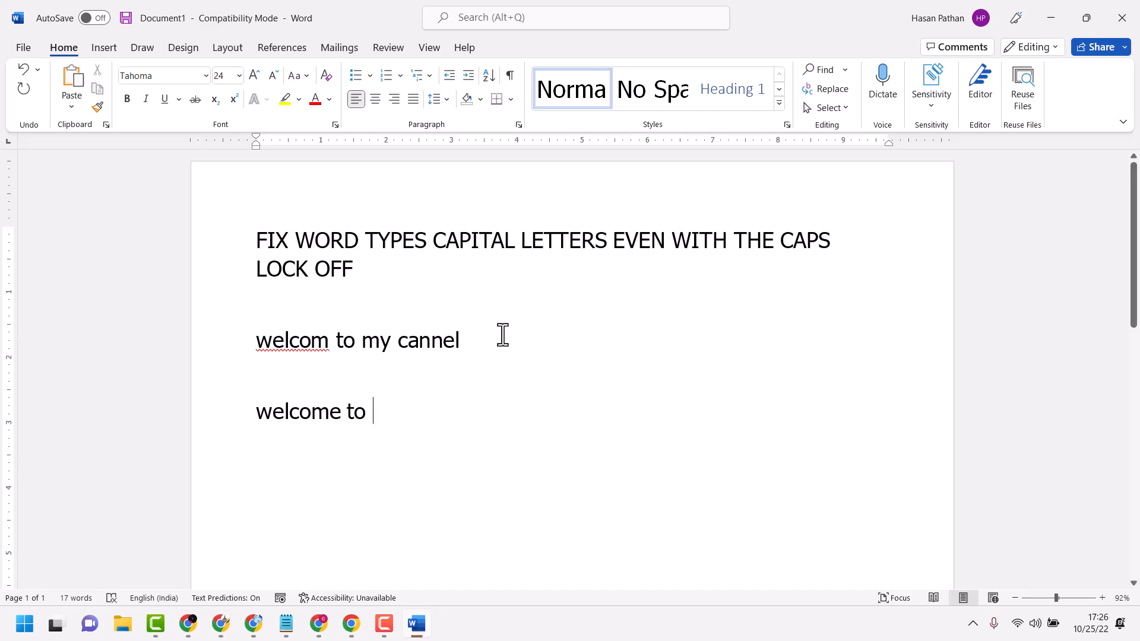
{"action": "mouse_move", "coordinate": [537, 324]}
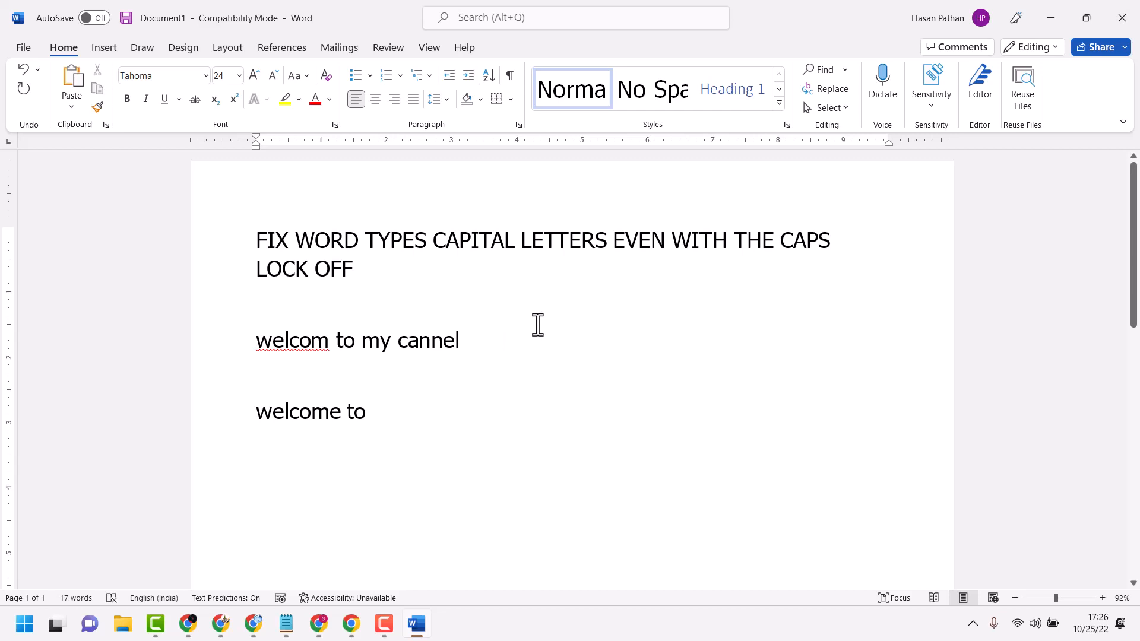